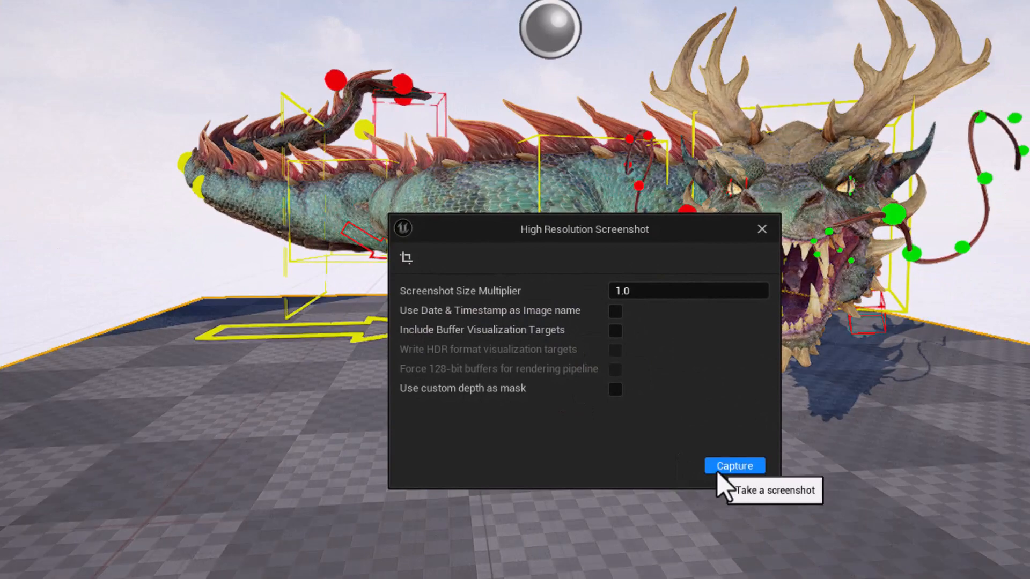
Step: Capture the high-resolution screenshot of the dragon scene at the 1.0 multiplier
left_click(733, 465)
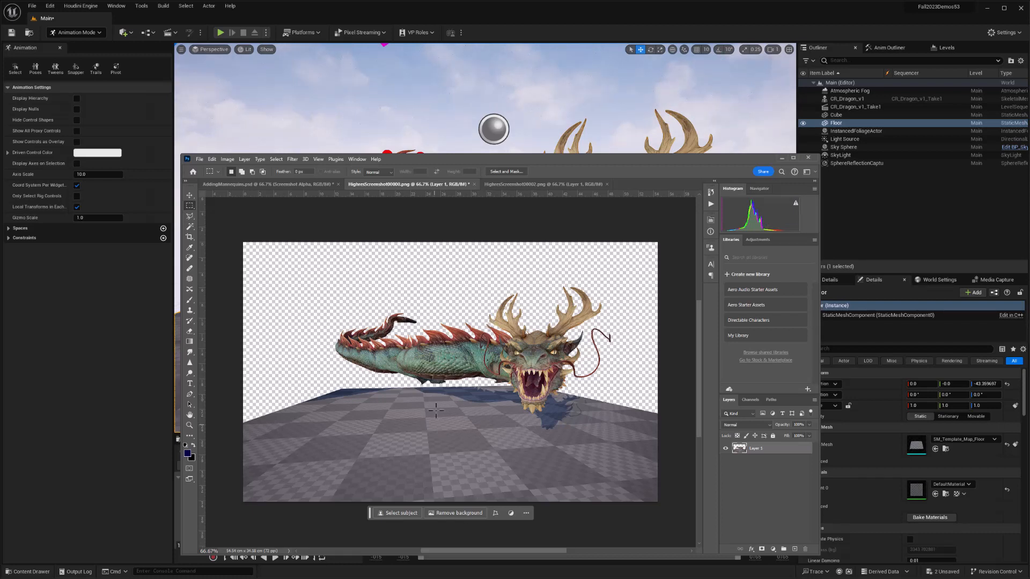
mouse_move(478, 435)
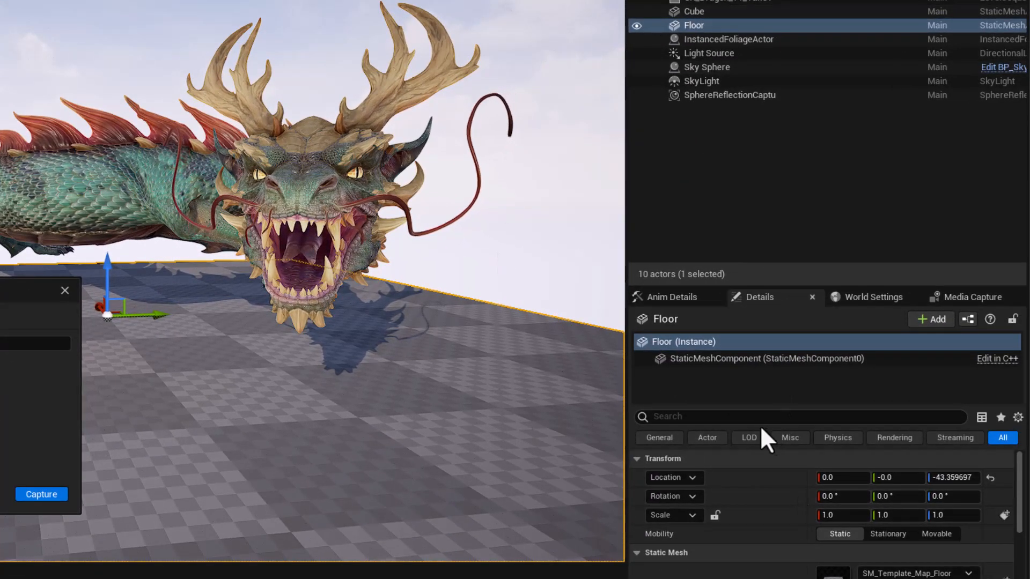
Step: Filter the Floor's Details panel with the search term 'depth'
type("depth")
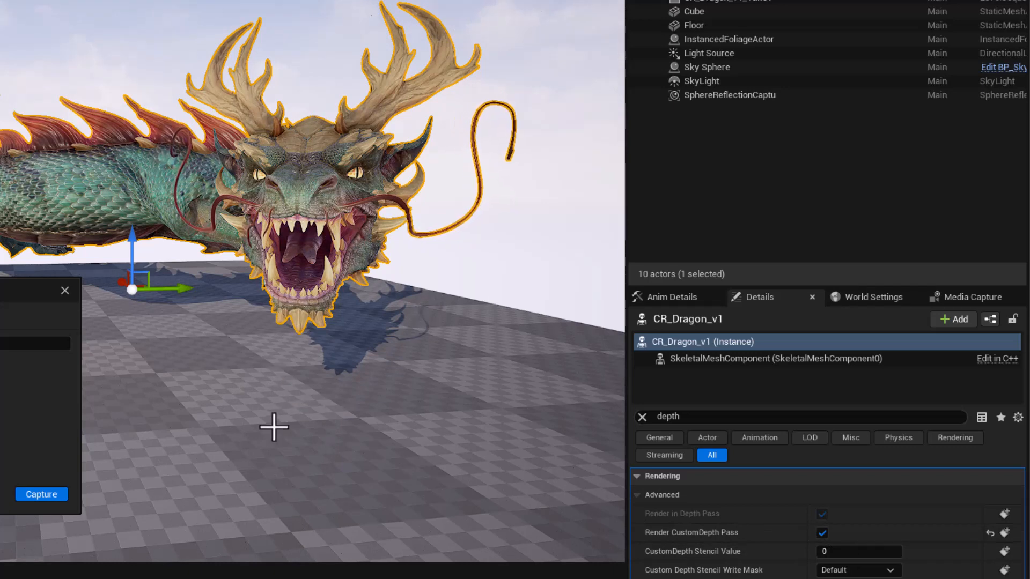
Step: Select the dragon and the Floor together to edit their depth settings
left_click(693, 25)
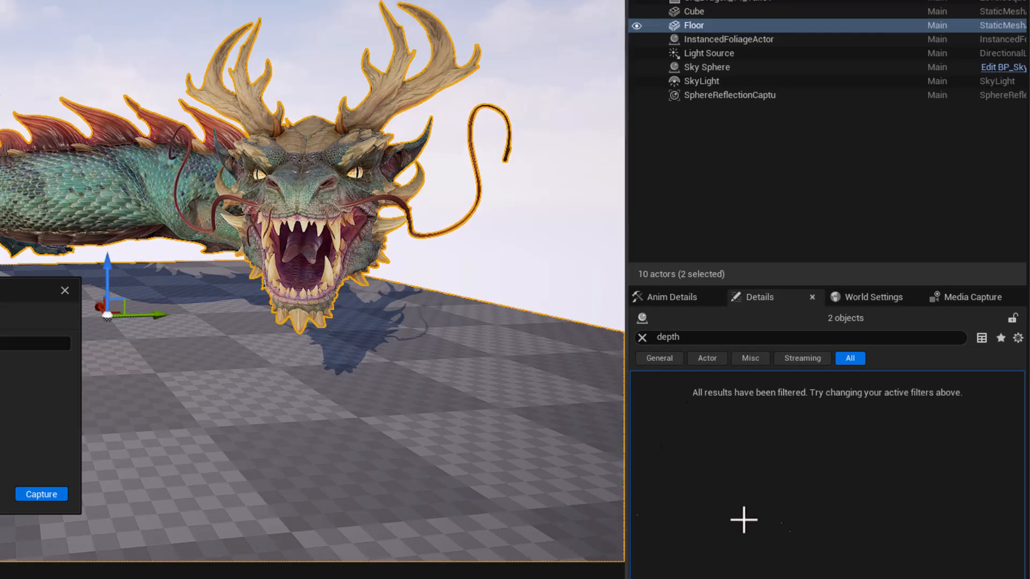
left_click(789, 338)
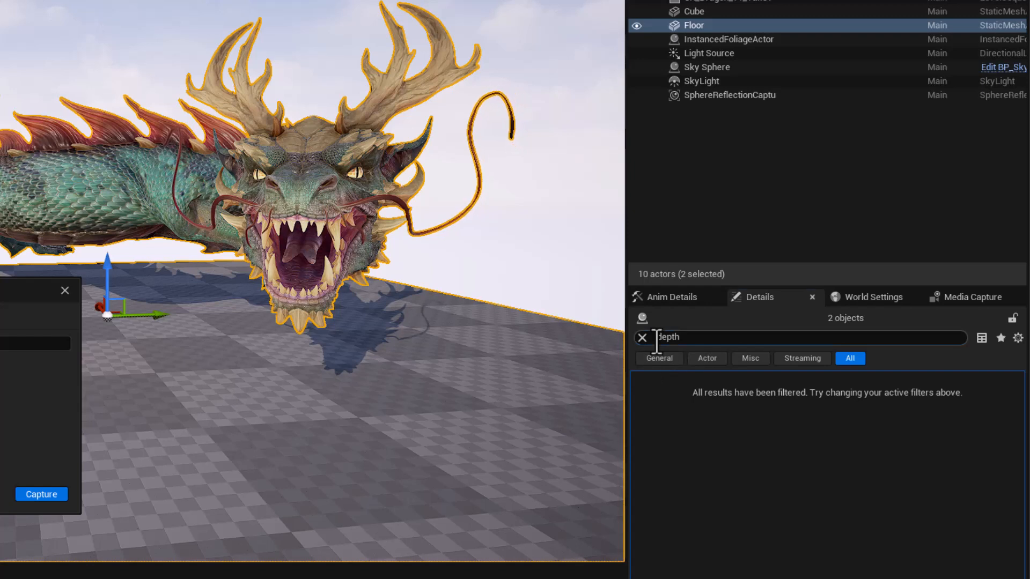